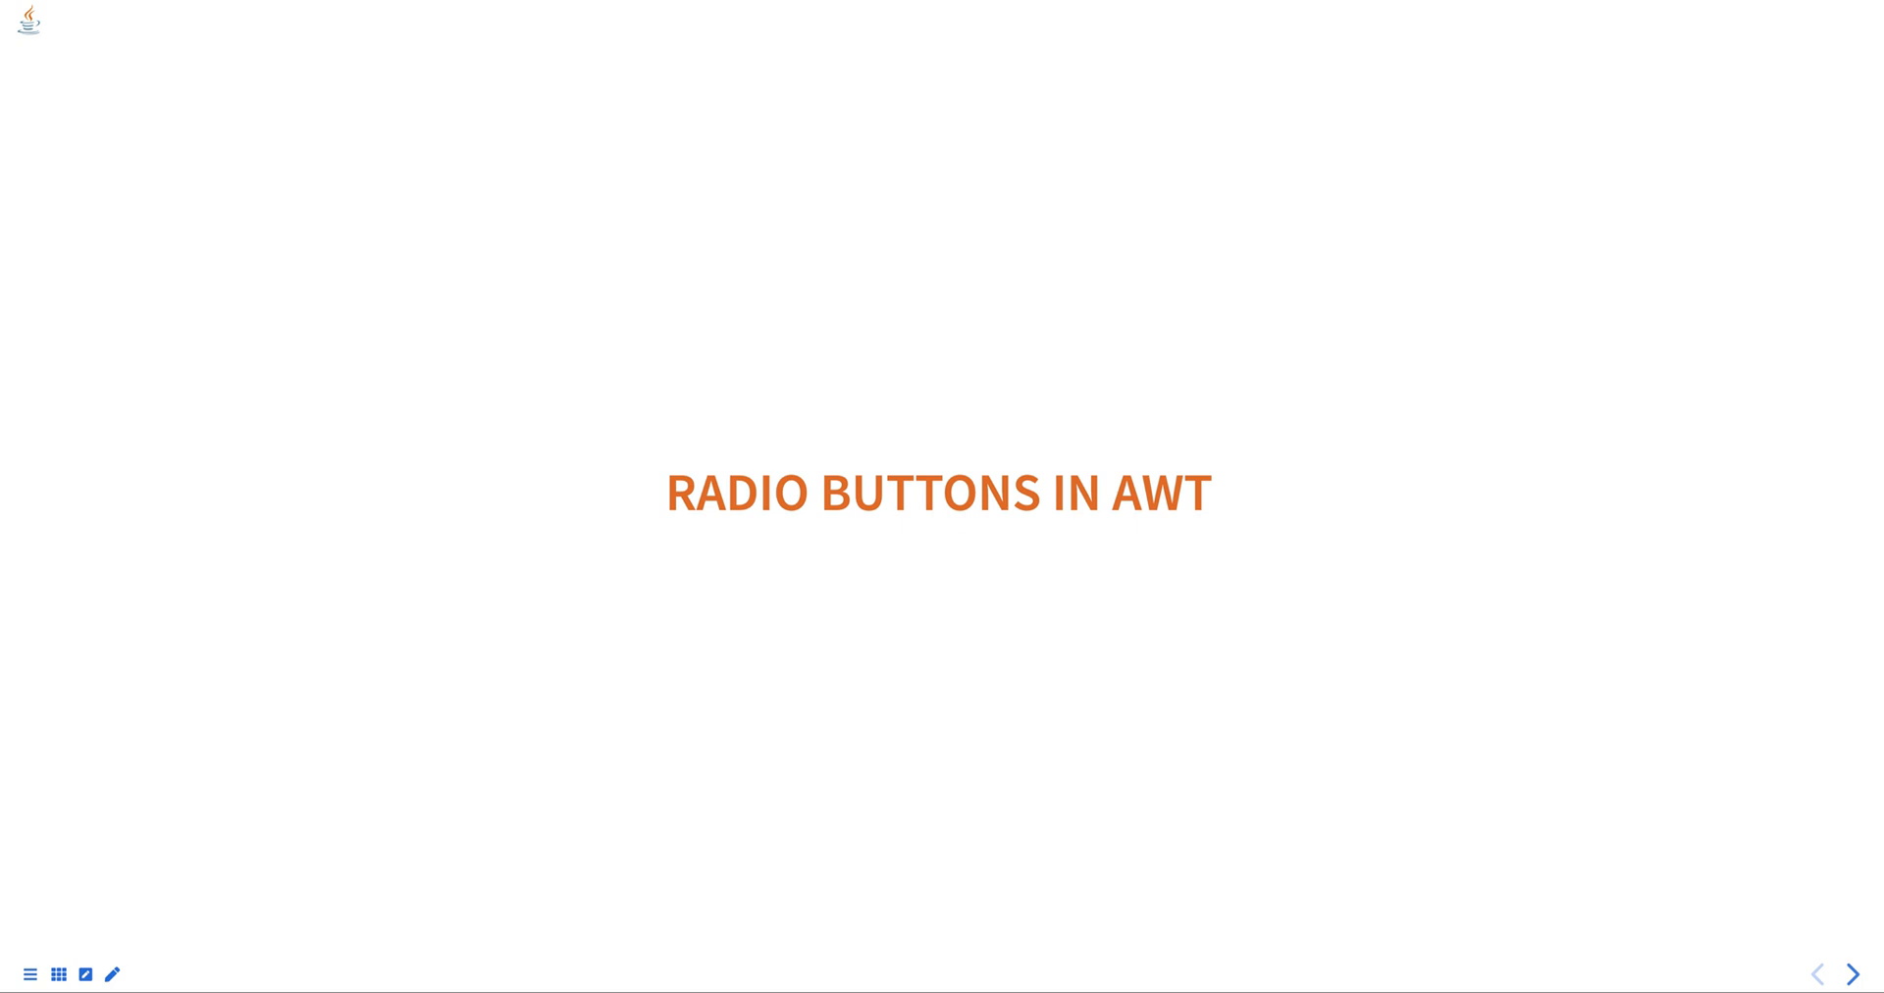
mouse_move(778, 527)
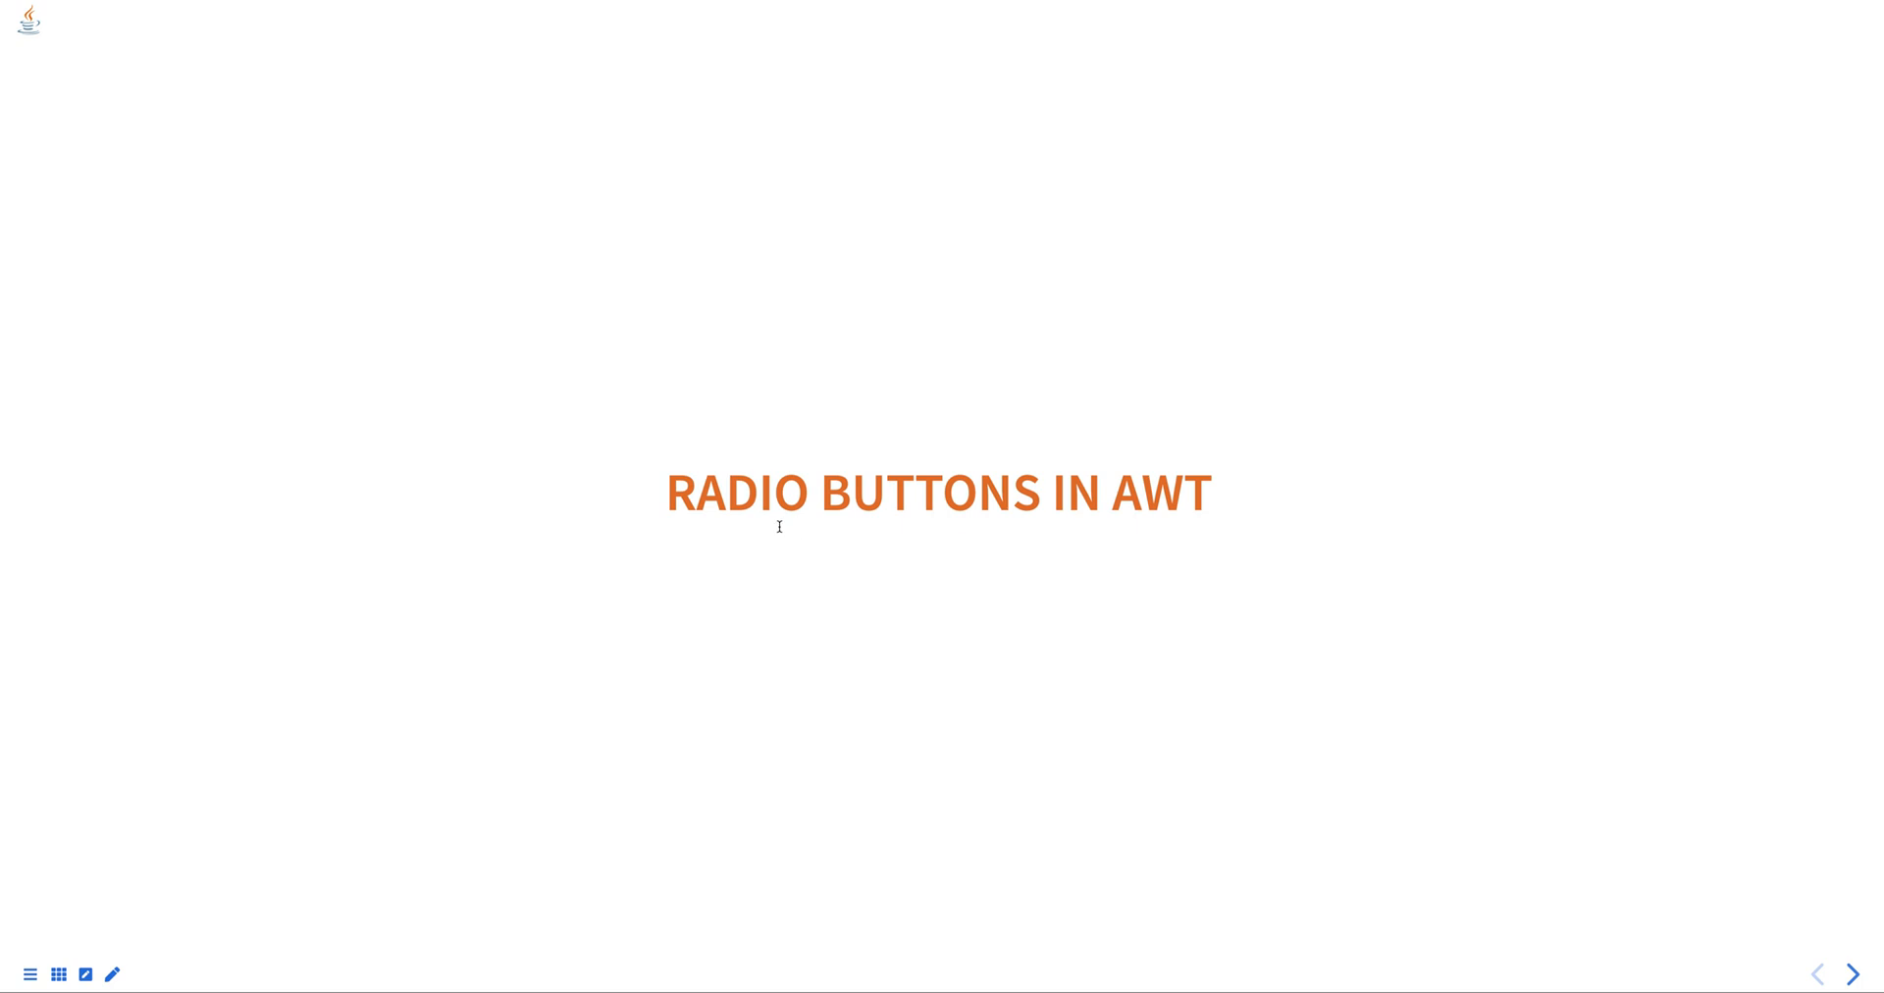
Advance through the CheckboxGroup example slide to the ItemListener radio buttons slide.
left_click(1853, 974)
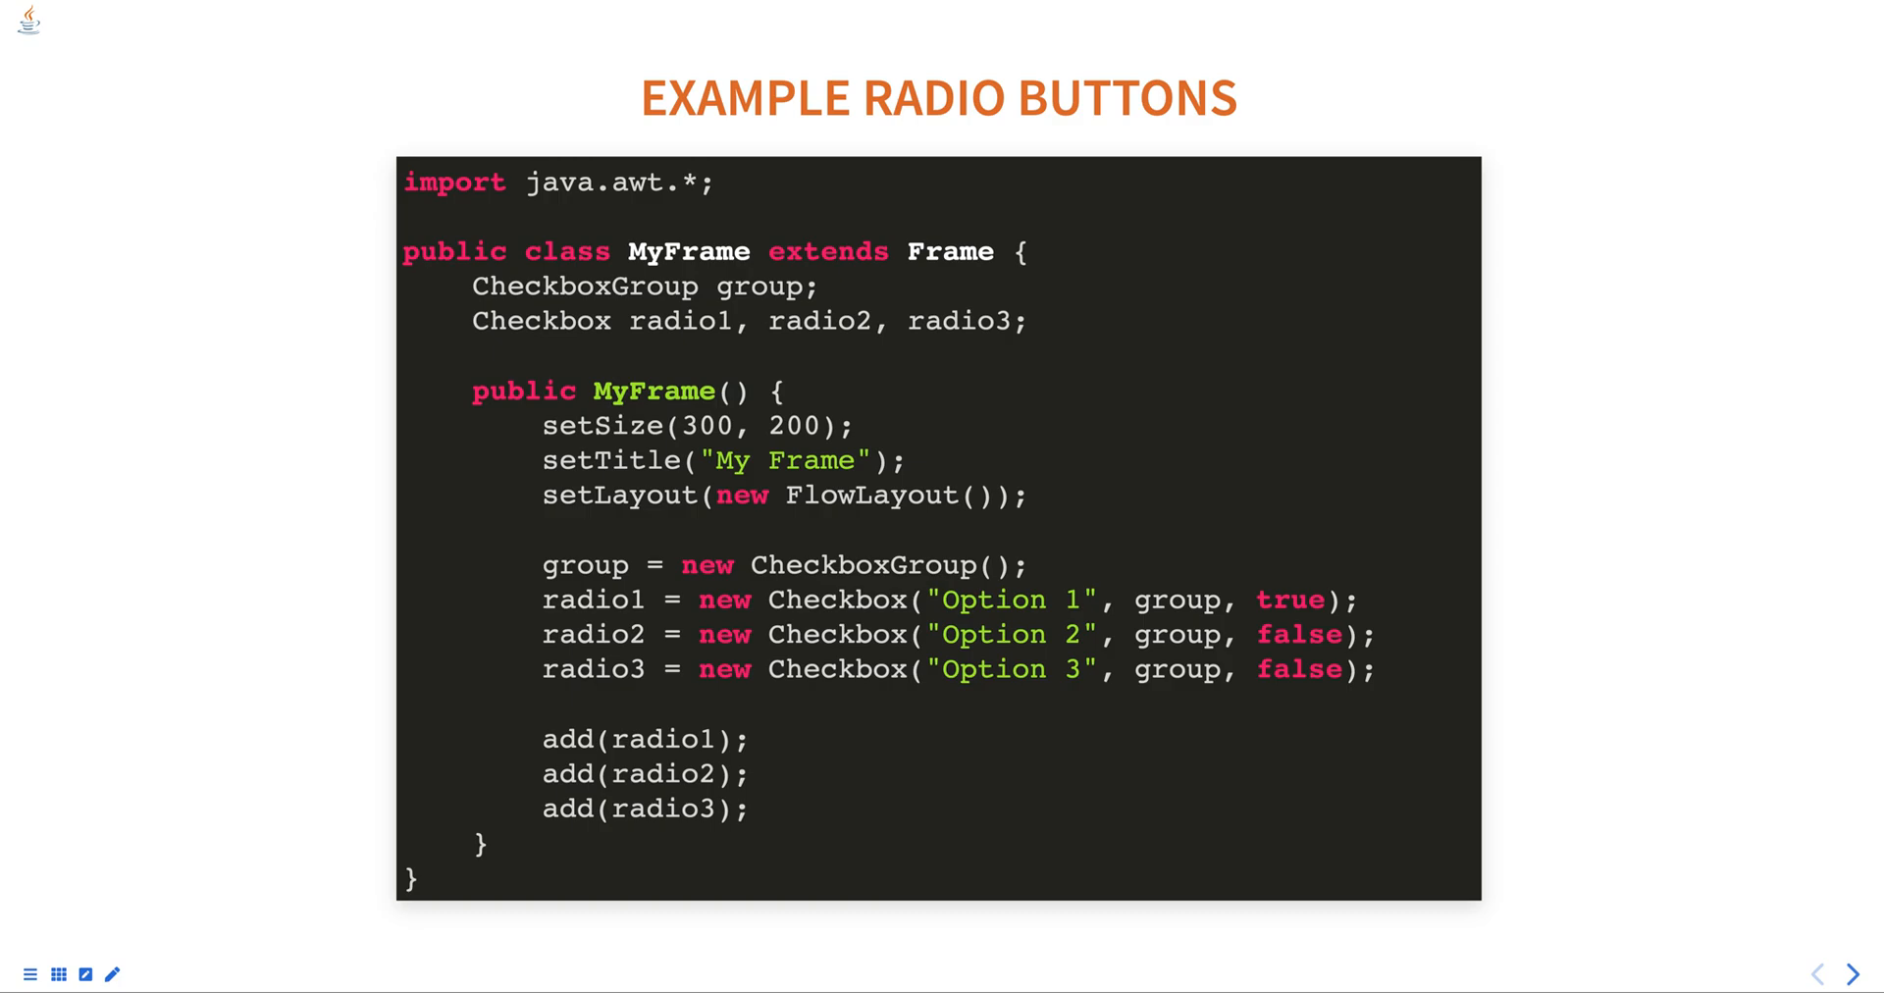
left_click(1854, 974)
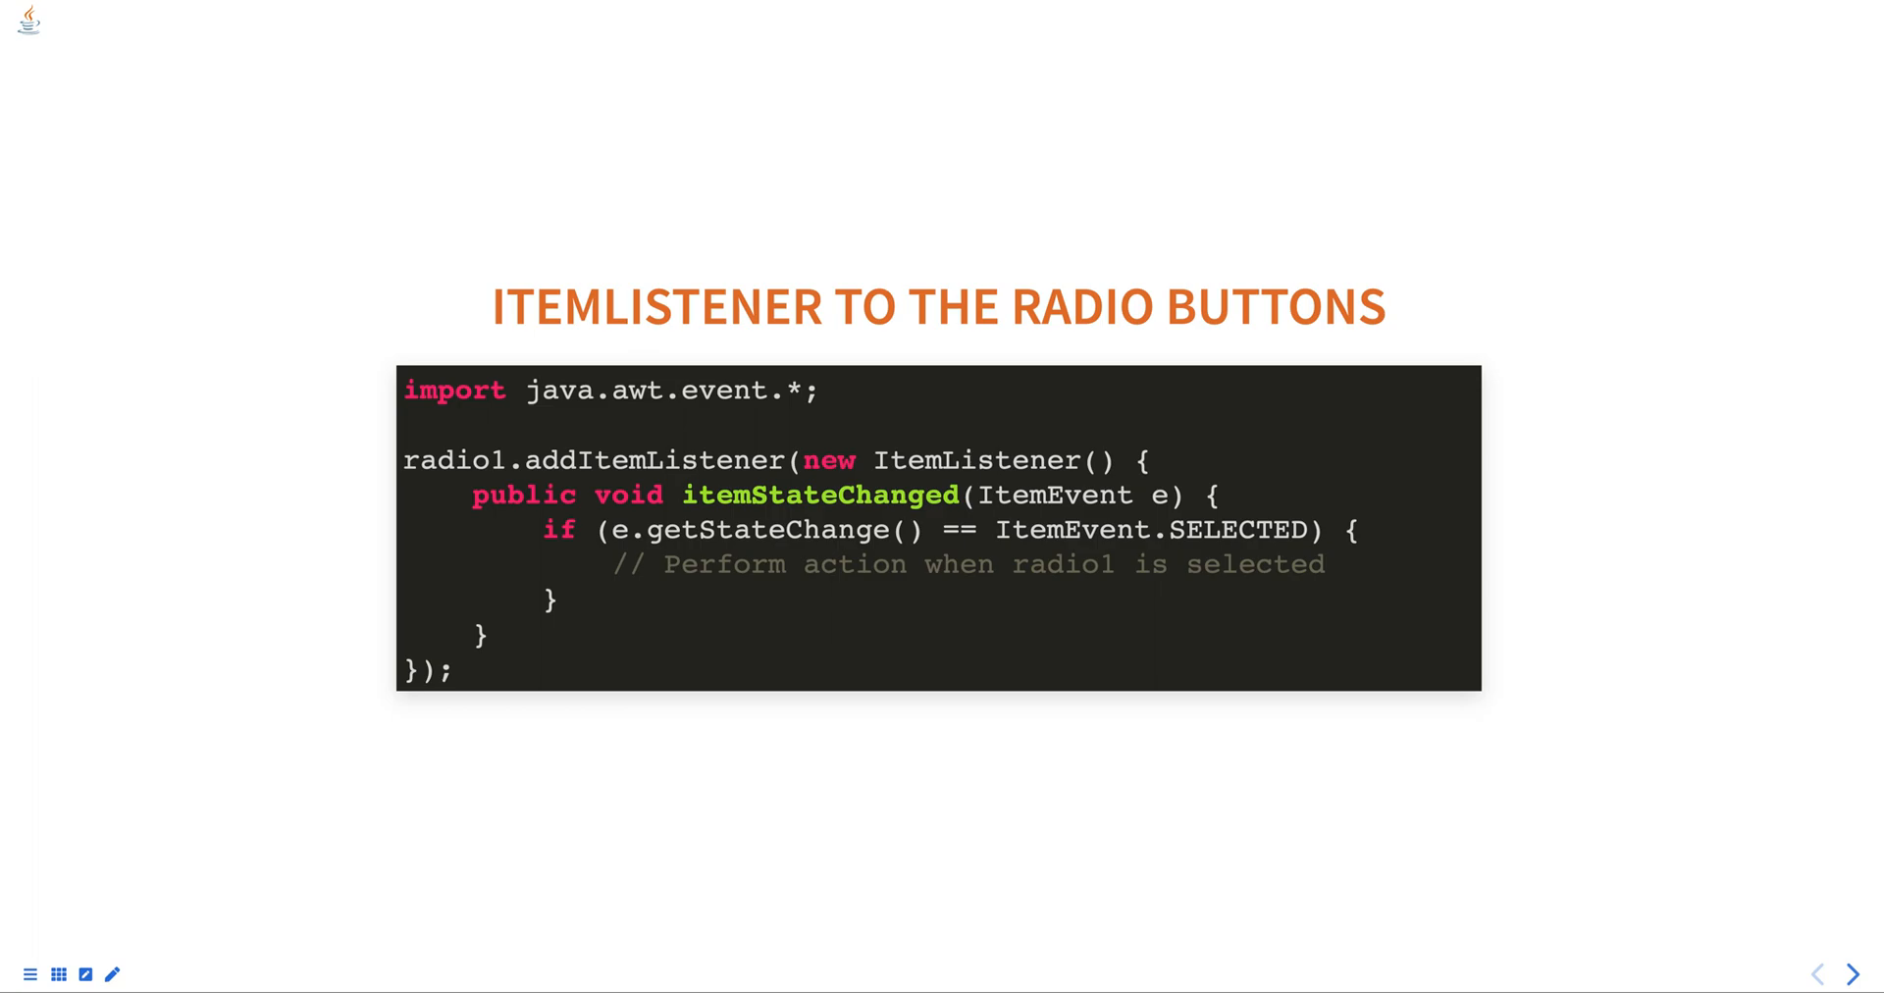